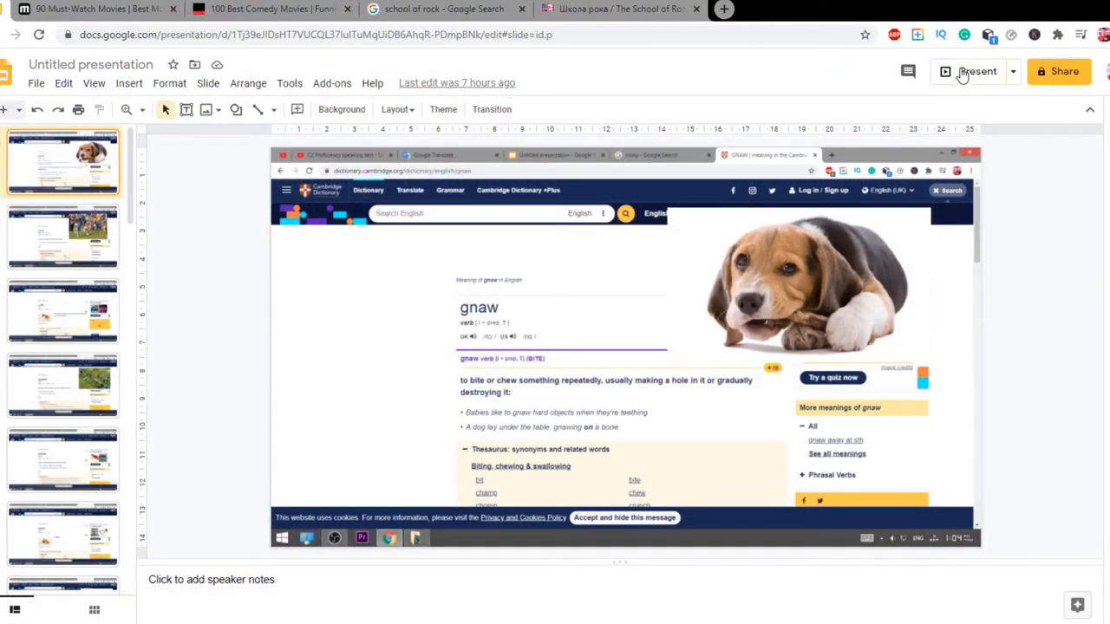
Present the dictionary screenshot deck full-screen, starting from the first slide.
left_click(974, 71)
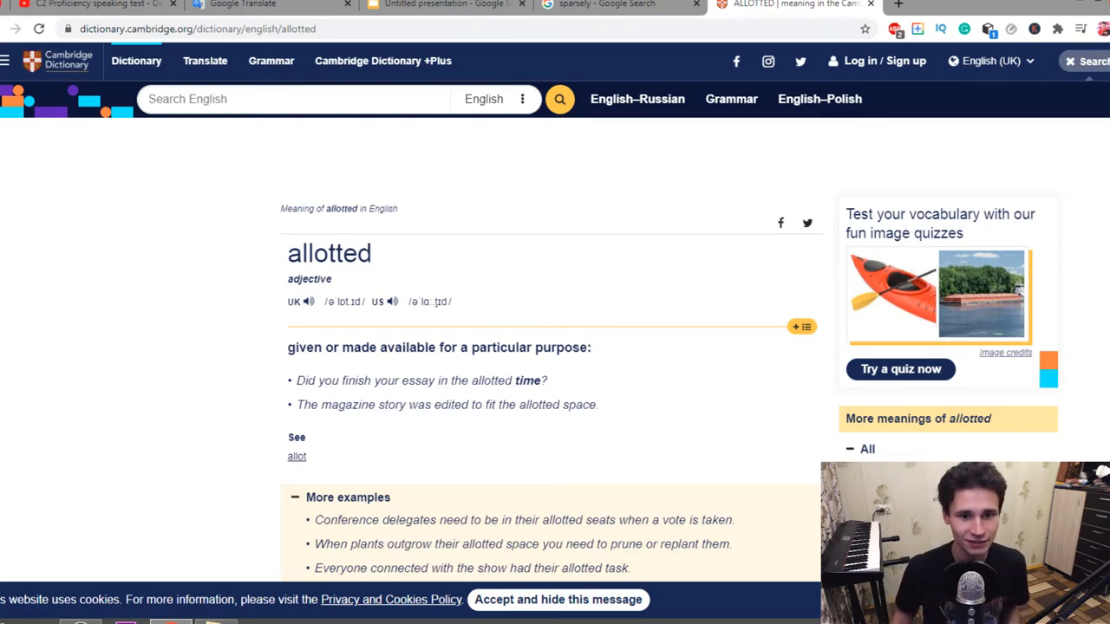
mouse_move(499, 331)
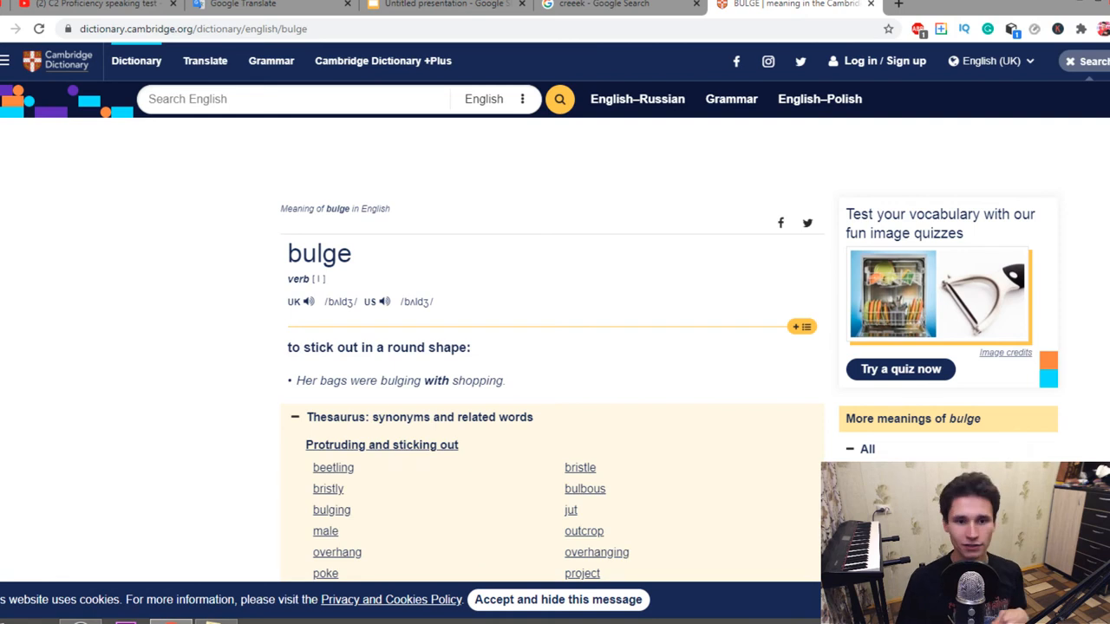
Bring up the 'haunch' entry with its noun meanings and plural sense.
left_click(225, 29)
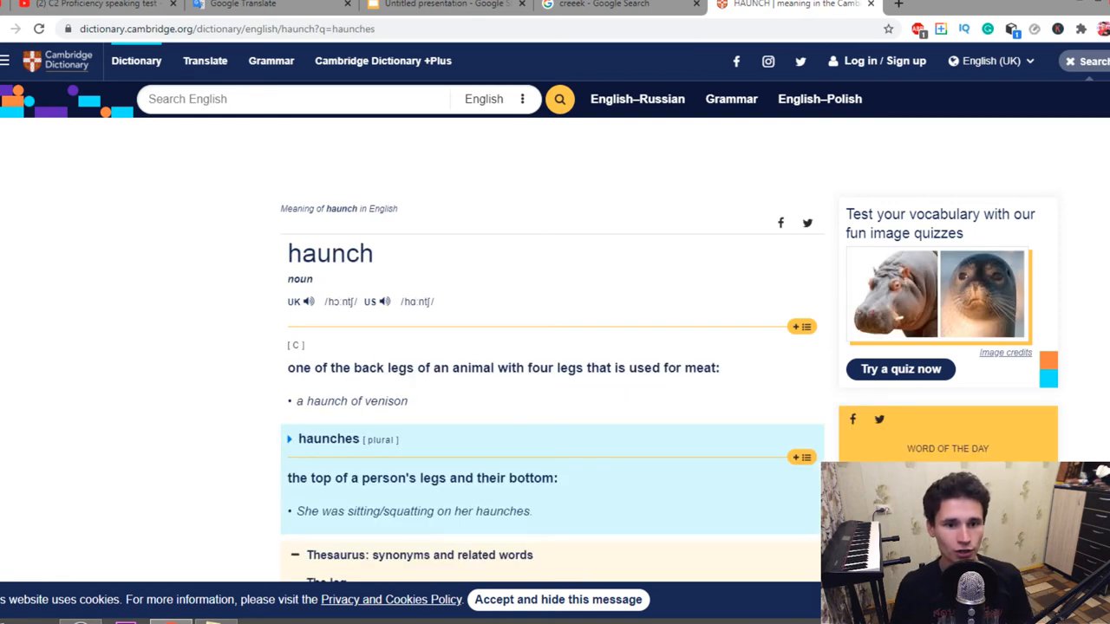